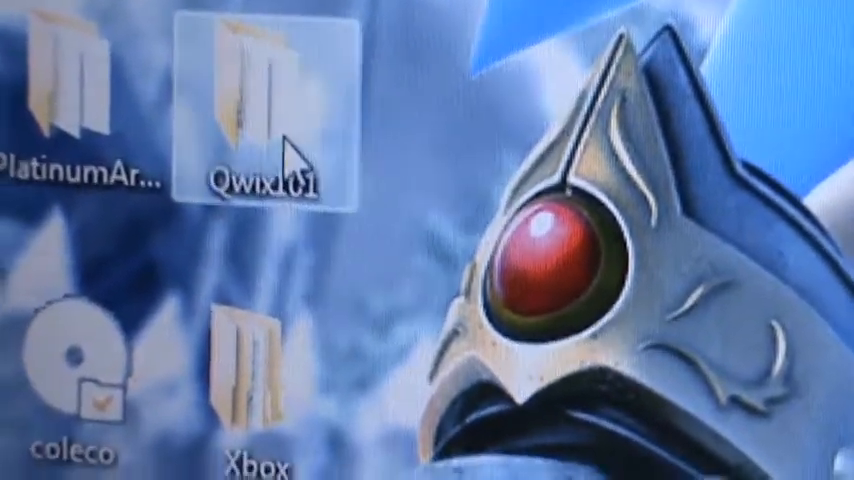
Step: Launch Qwix from the Qwix101 folder on the desktop
double_click(256, 90)
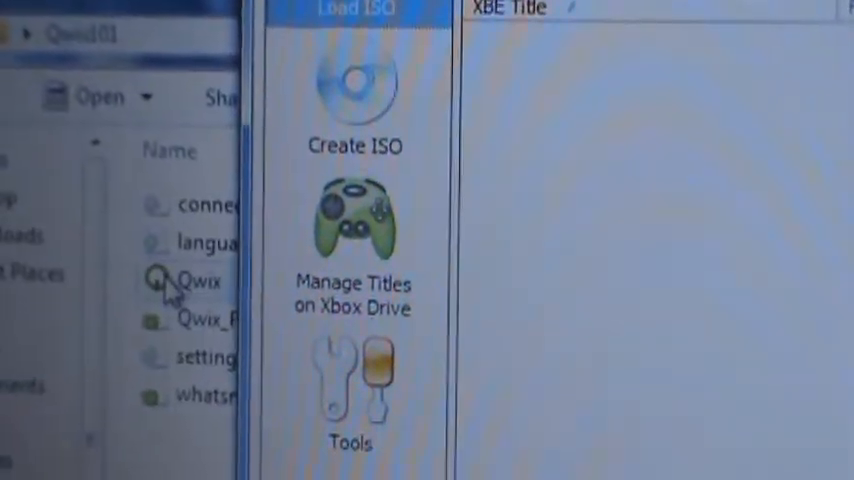
scroll(down, 3)
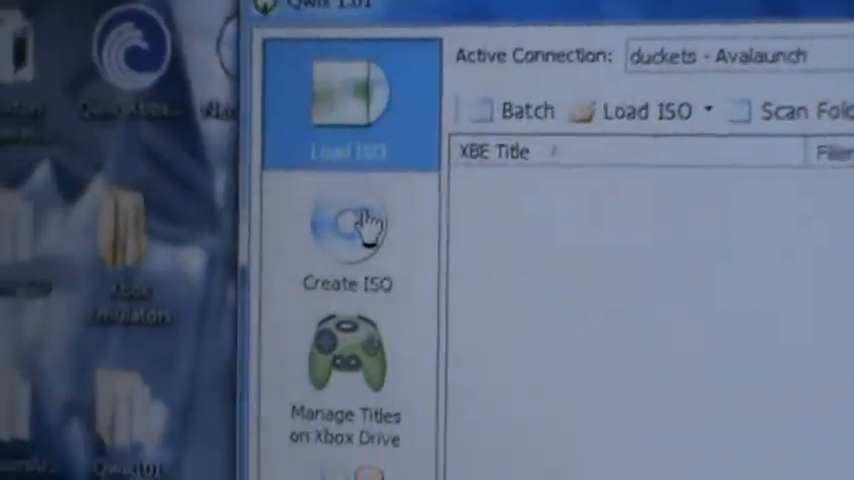
Step: Begin a new ISO and pick the NeoGeo CD folder under Xbox Emulators as source
click(348, 240)
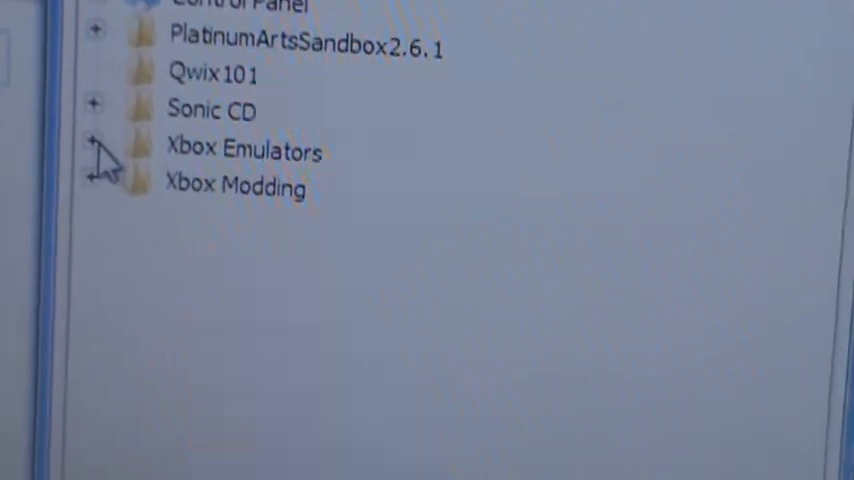
click(96, 144)
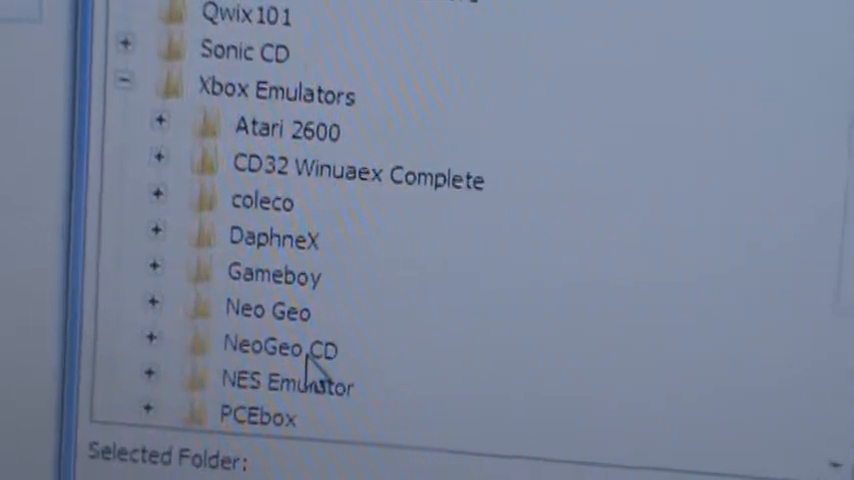
click(284, 348)
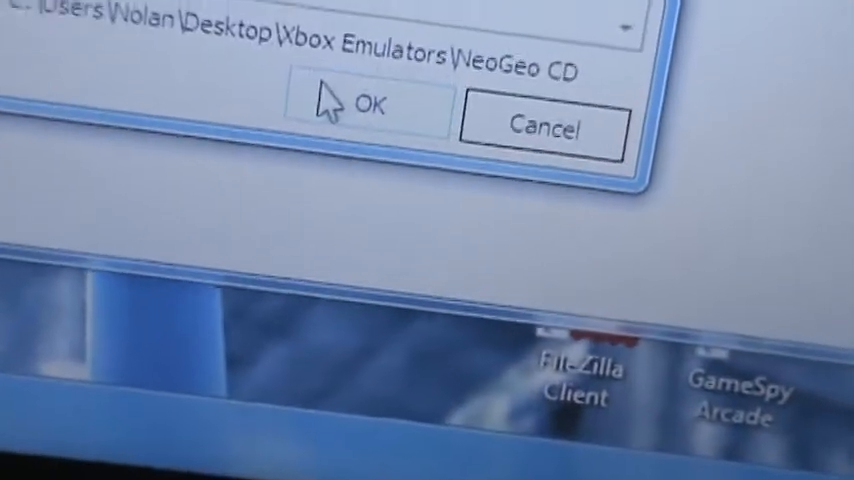
Step: Confirm the source and save the output as NeoGeo CD.iso, triggering the file-exists warning
click(360, 106)
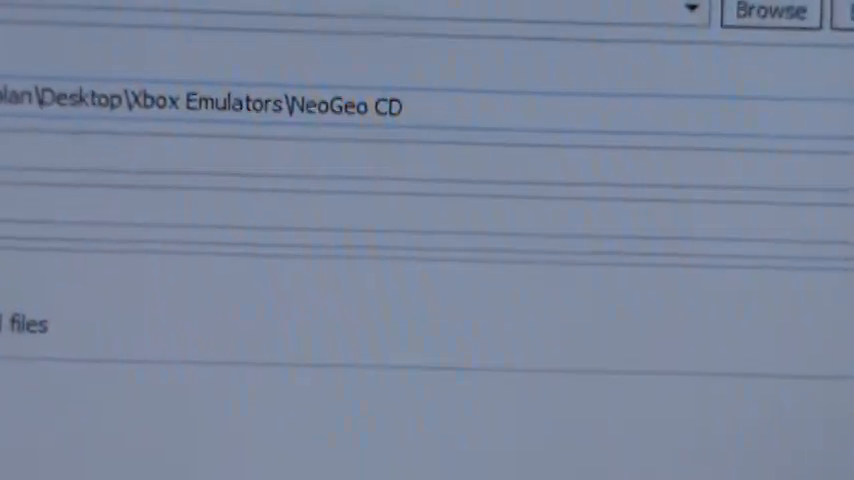
click(772, 12)
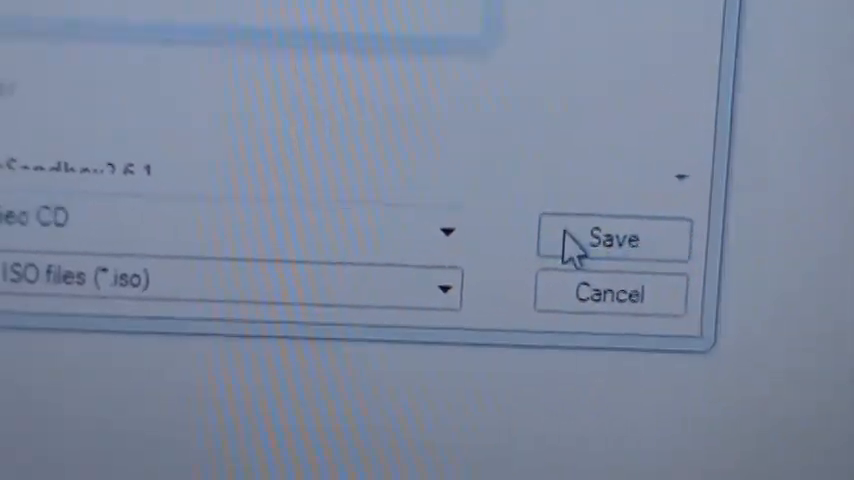
click(612, 238)
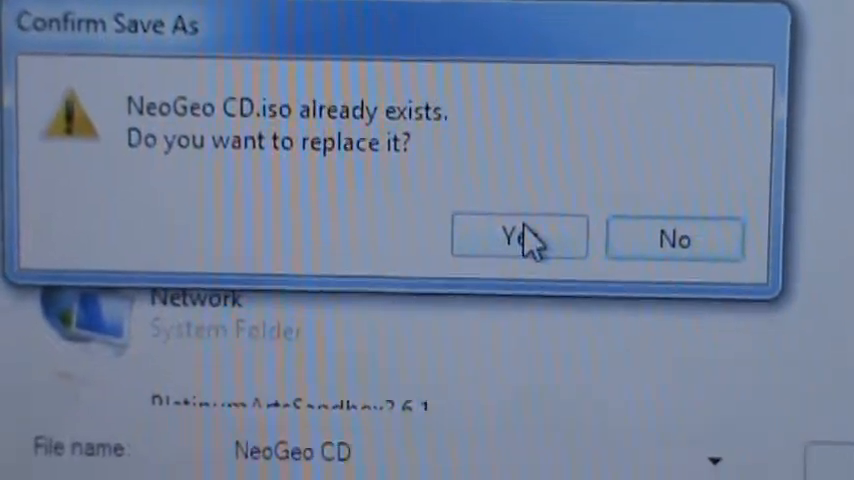
Step: Overwrite the old NeoGeo CD.iso, let Qwix build it and acknowledge completion
click(520, 238)
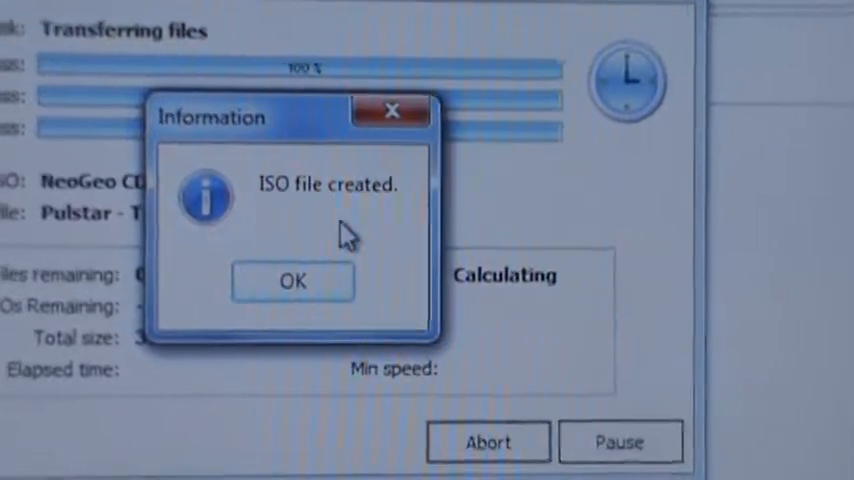
click(292, 280)
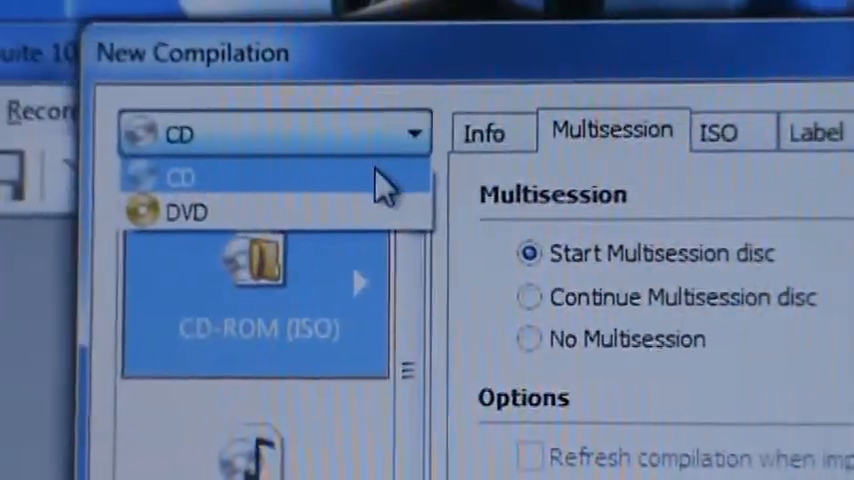
Step: Review the CD/DVD disc type choice in Nero's New Compilation dialog
click(184, 210)
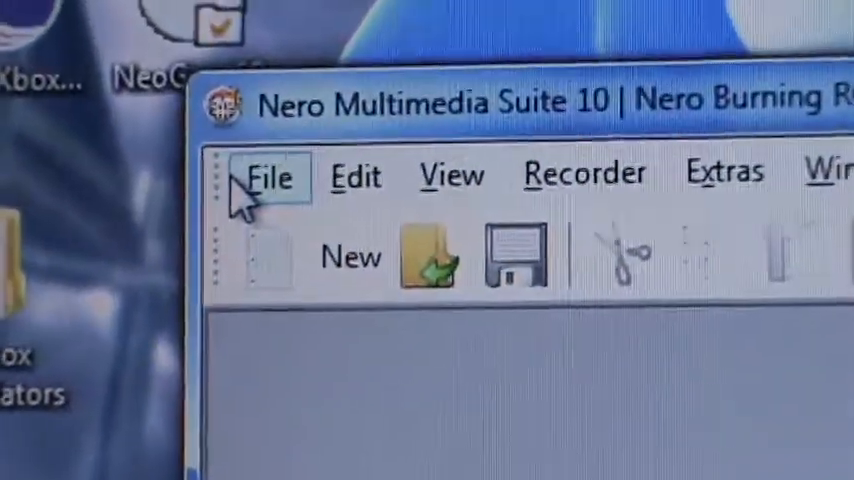
Step: Load the NeoGeo CD ISO into Nero via File > Open for burning
click(268, 178)
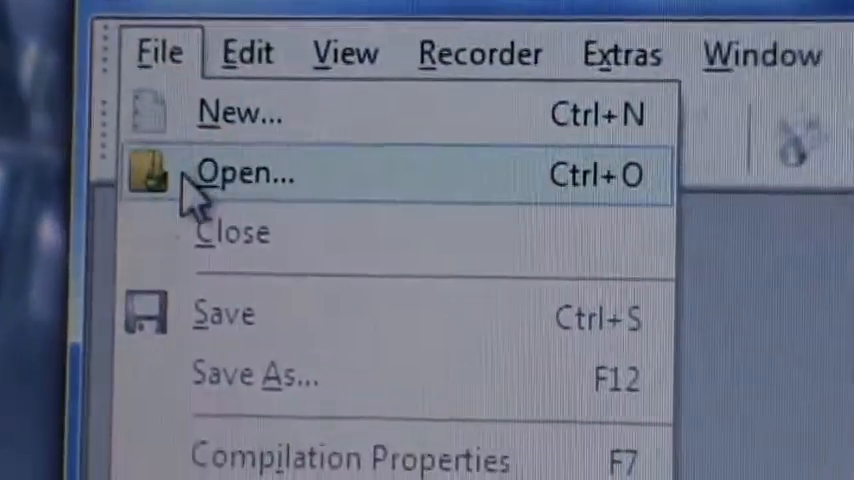
click(242, 174)
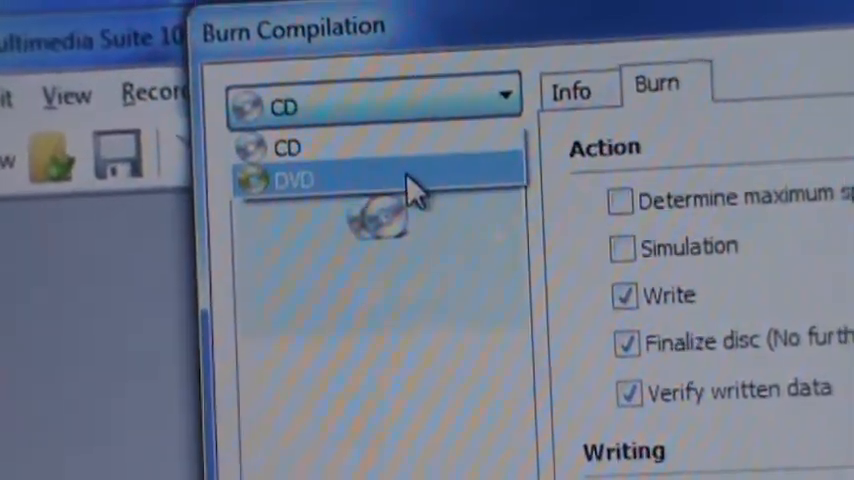
Step: Target a DVD for the burn and switch off Finalize disc, keeping write and verify on
click(296, 178)
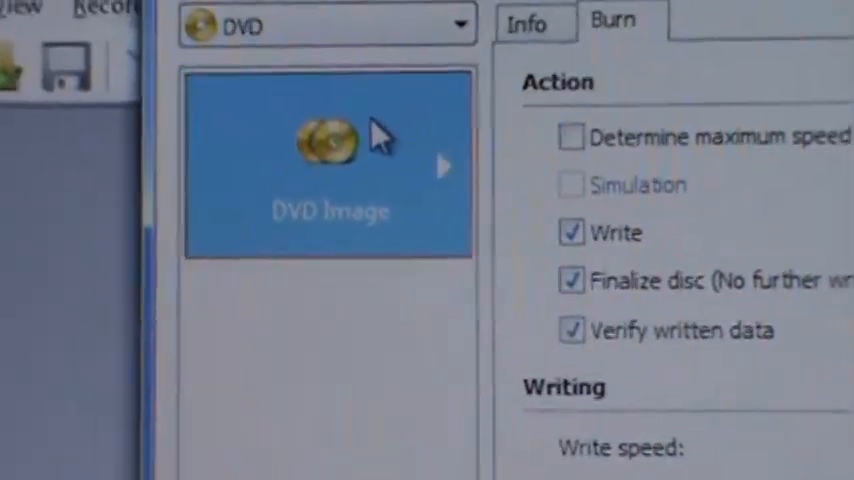
scroll(down, 3)
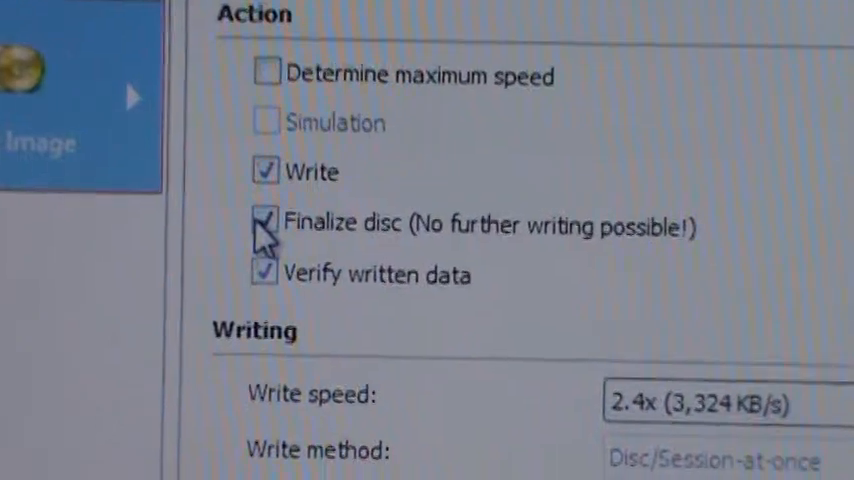
click(266, 222)
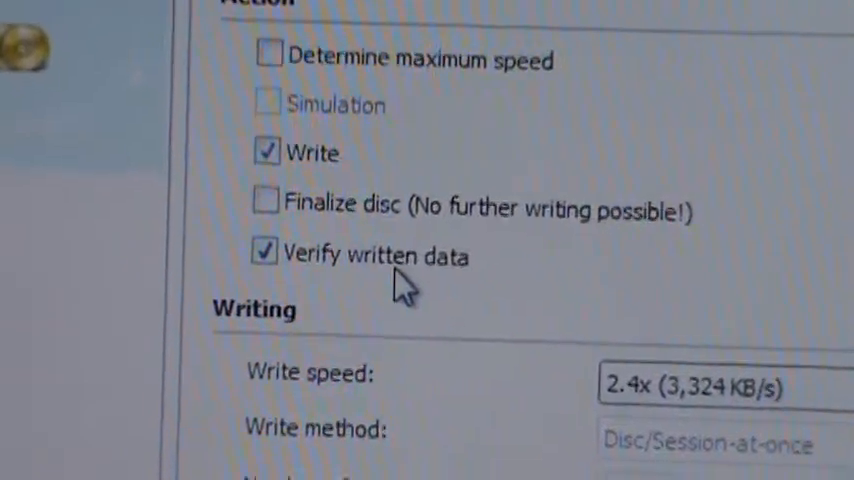
scroll(down, 3)
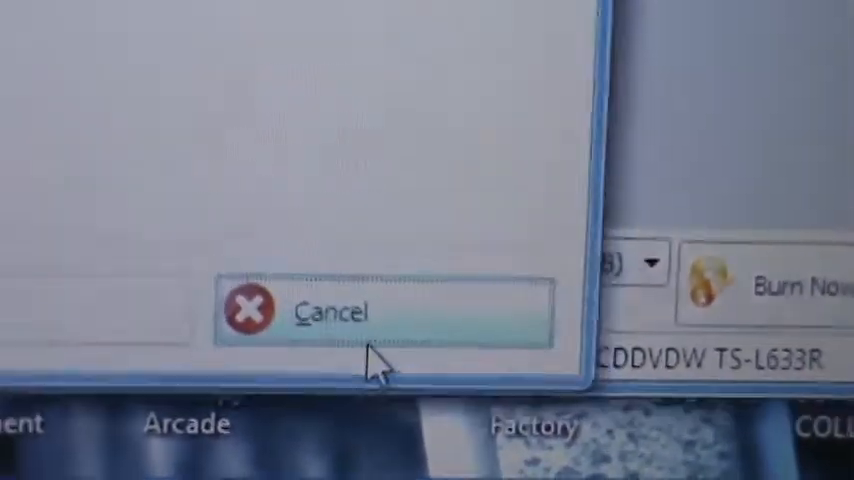
Step: Cancel the Burn Compilation dialog without writing, returning to the desktop
click(330, 312)
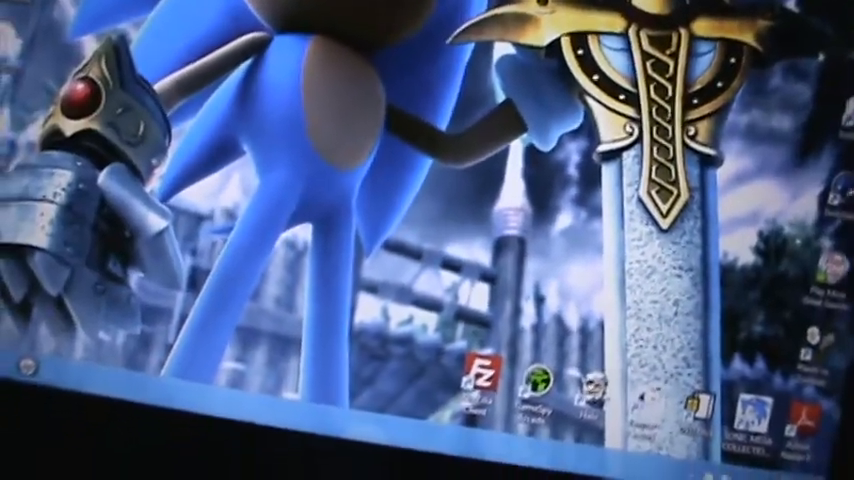